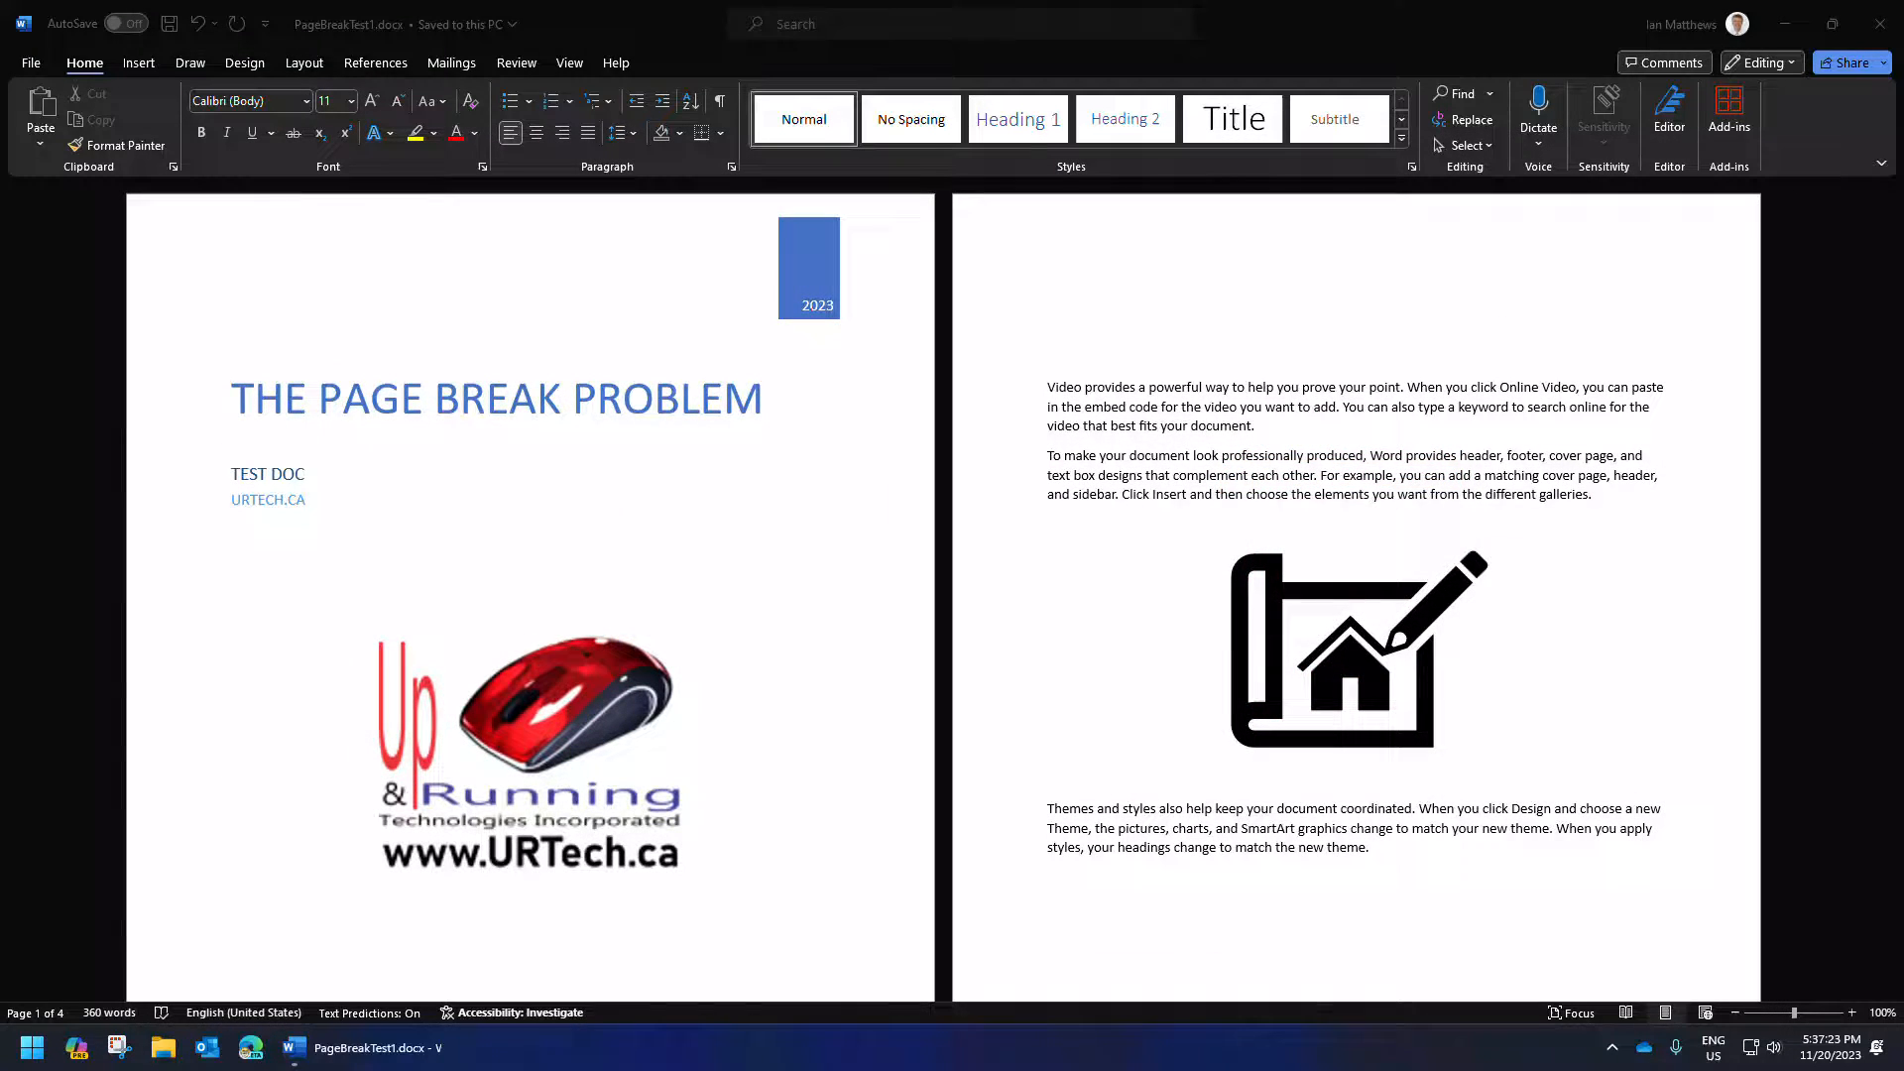
Delete the Up & Running logo from the cover page, leaving title, subtitle and year
{"action": "double_click", "coordinate": [1118, 475]}
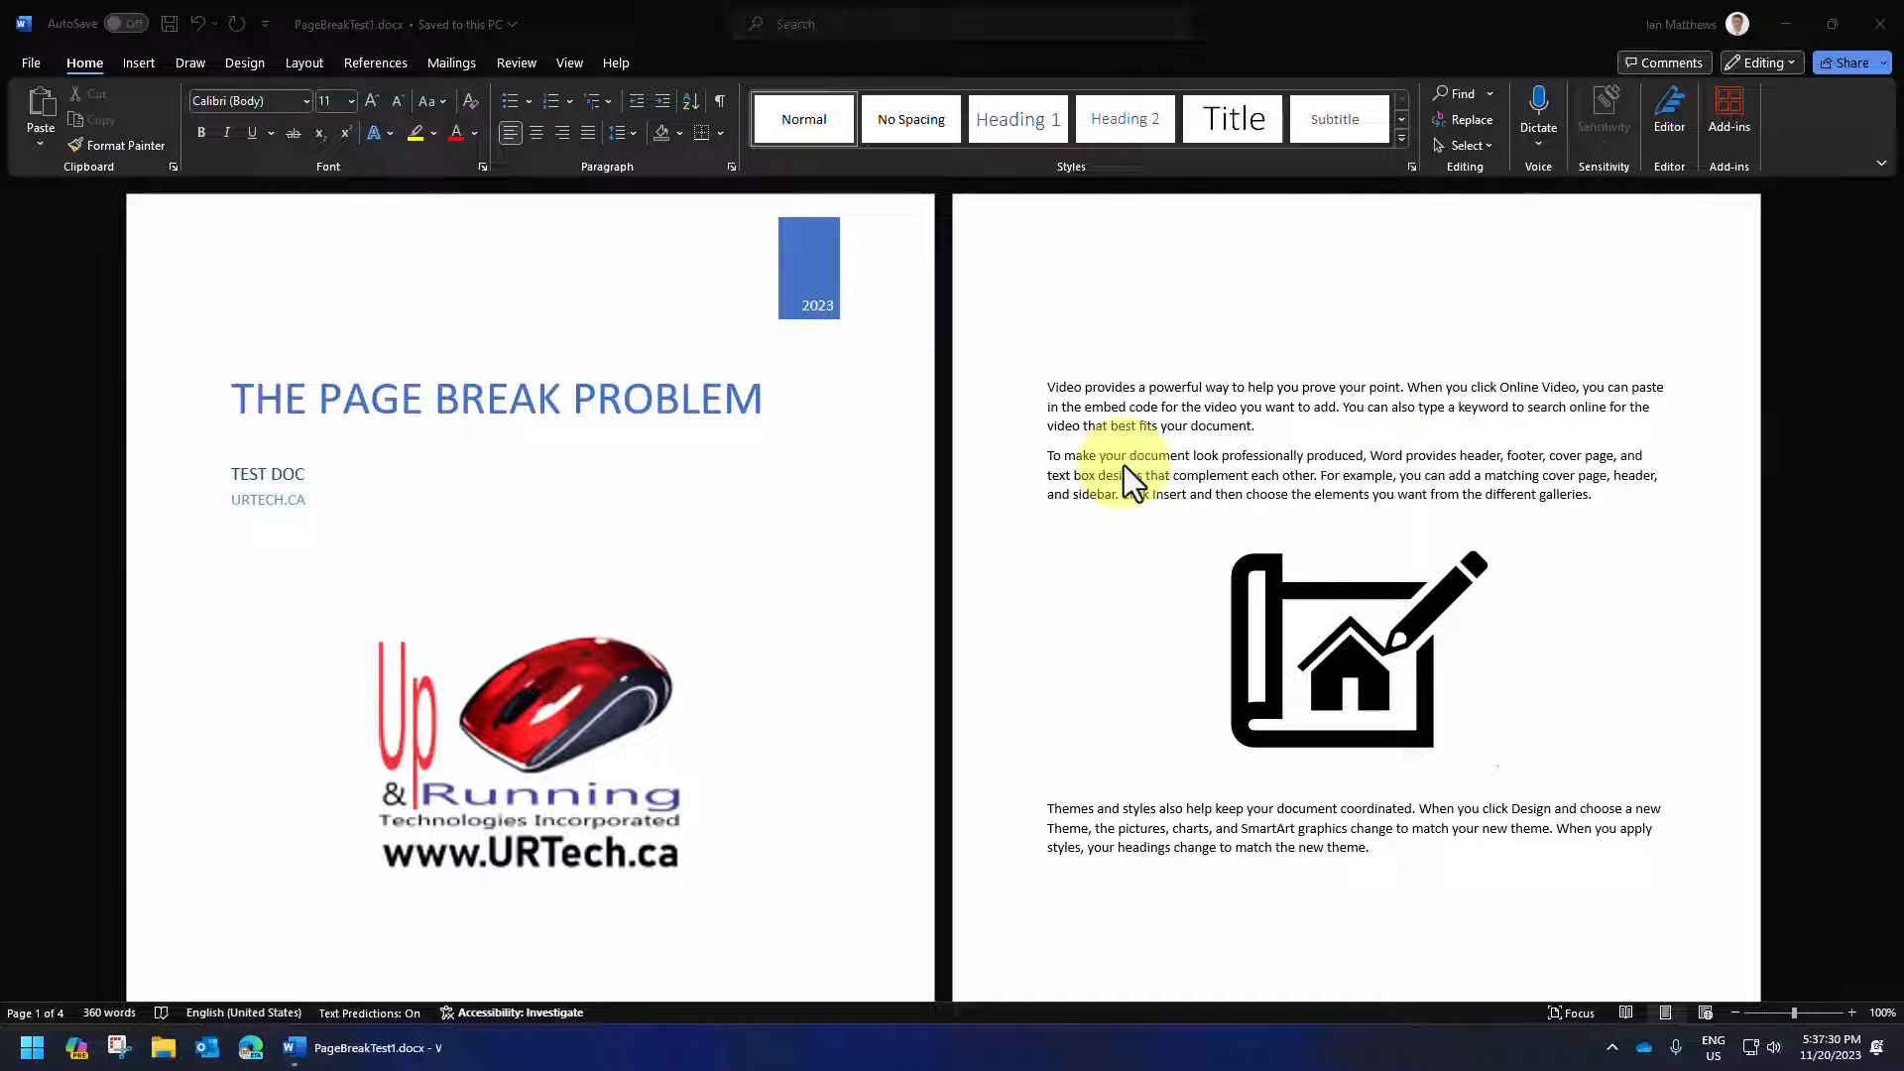
{"action": "scroll", "scroll_direction": "down", "scroll_amount": 3}
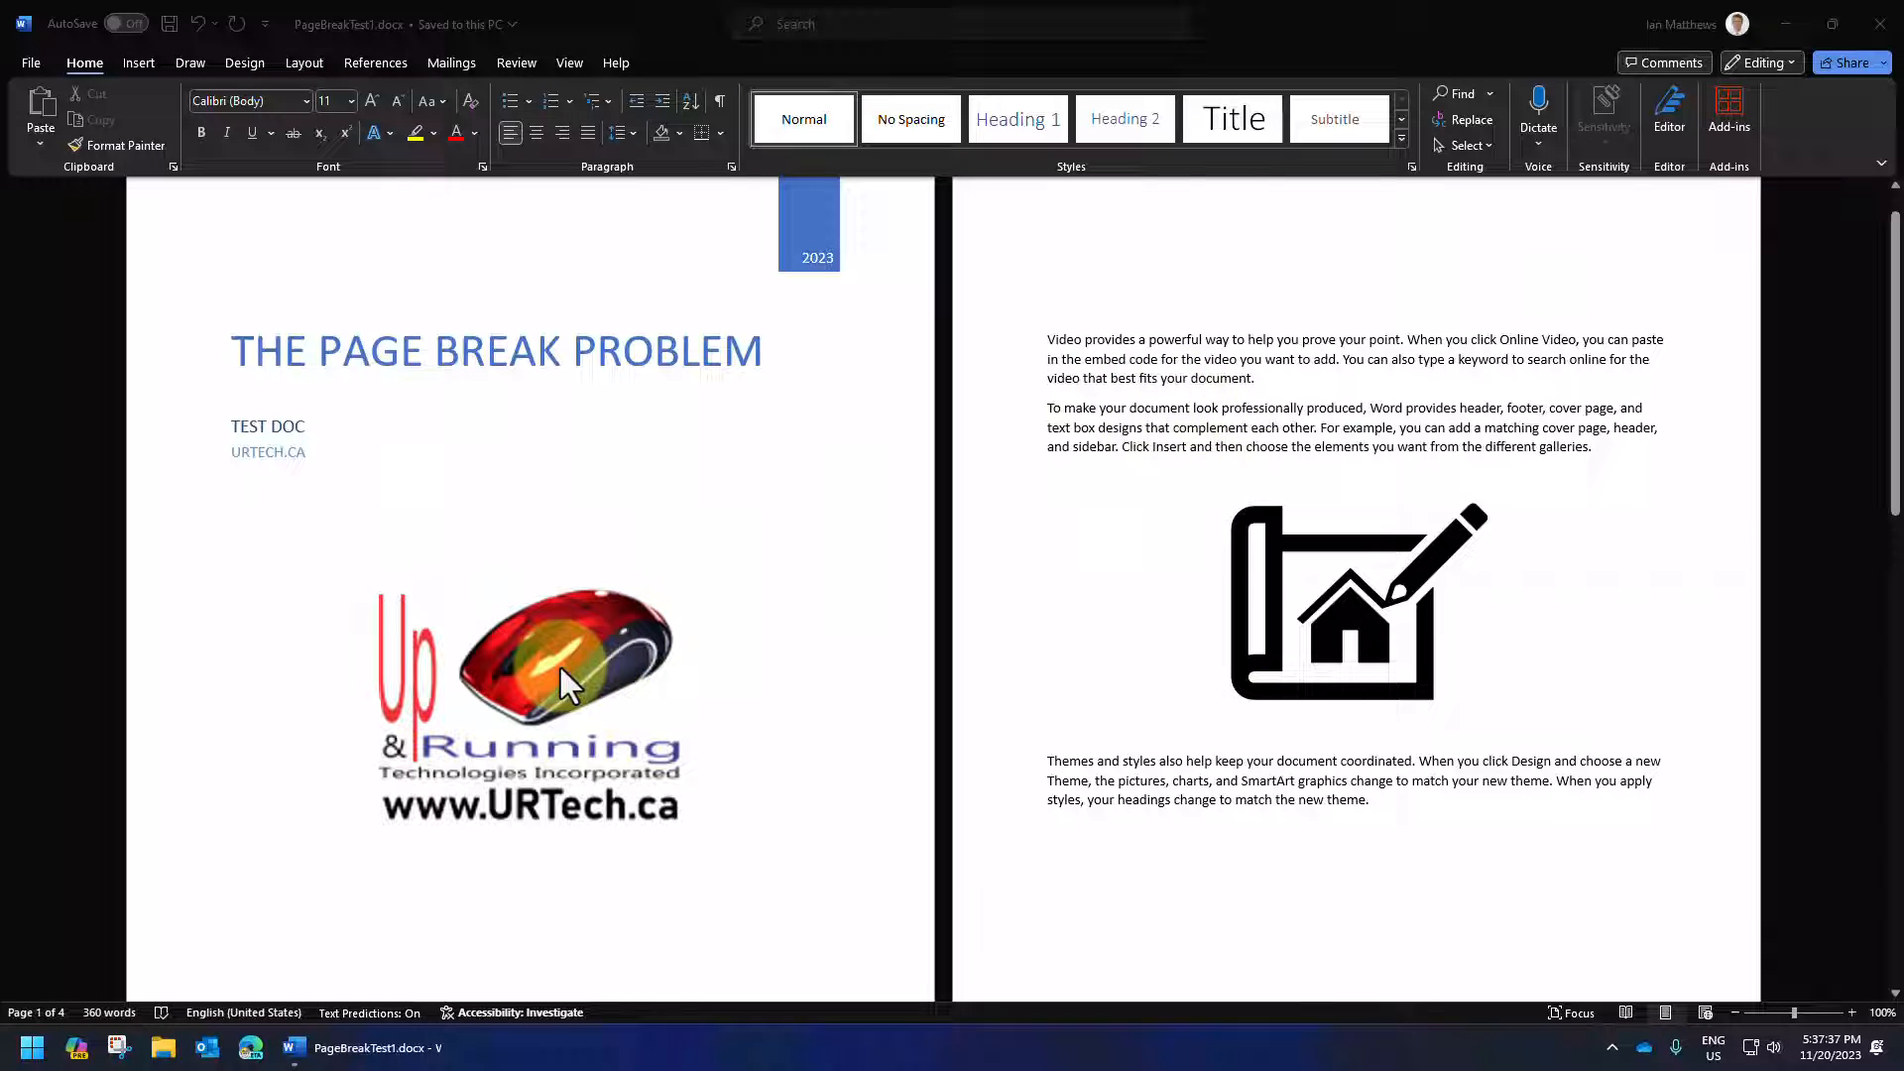
{"action": "left_click", "coordinate": [527, 674]}
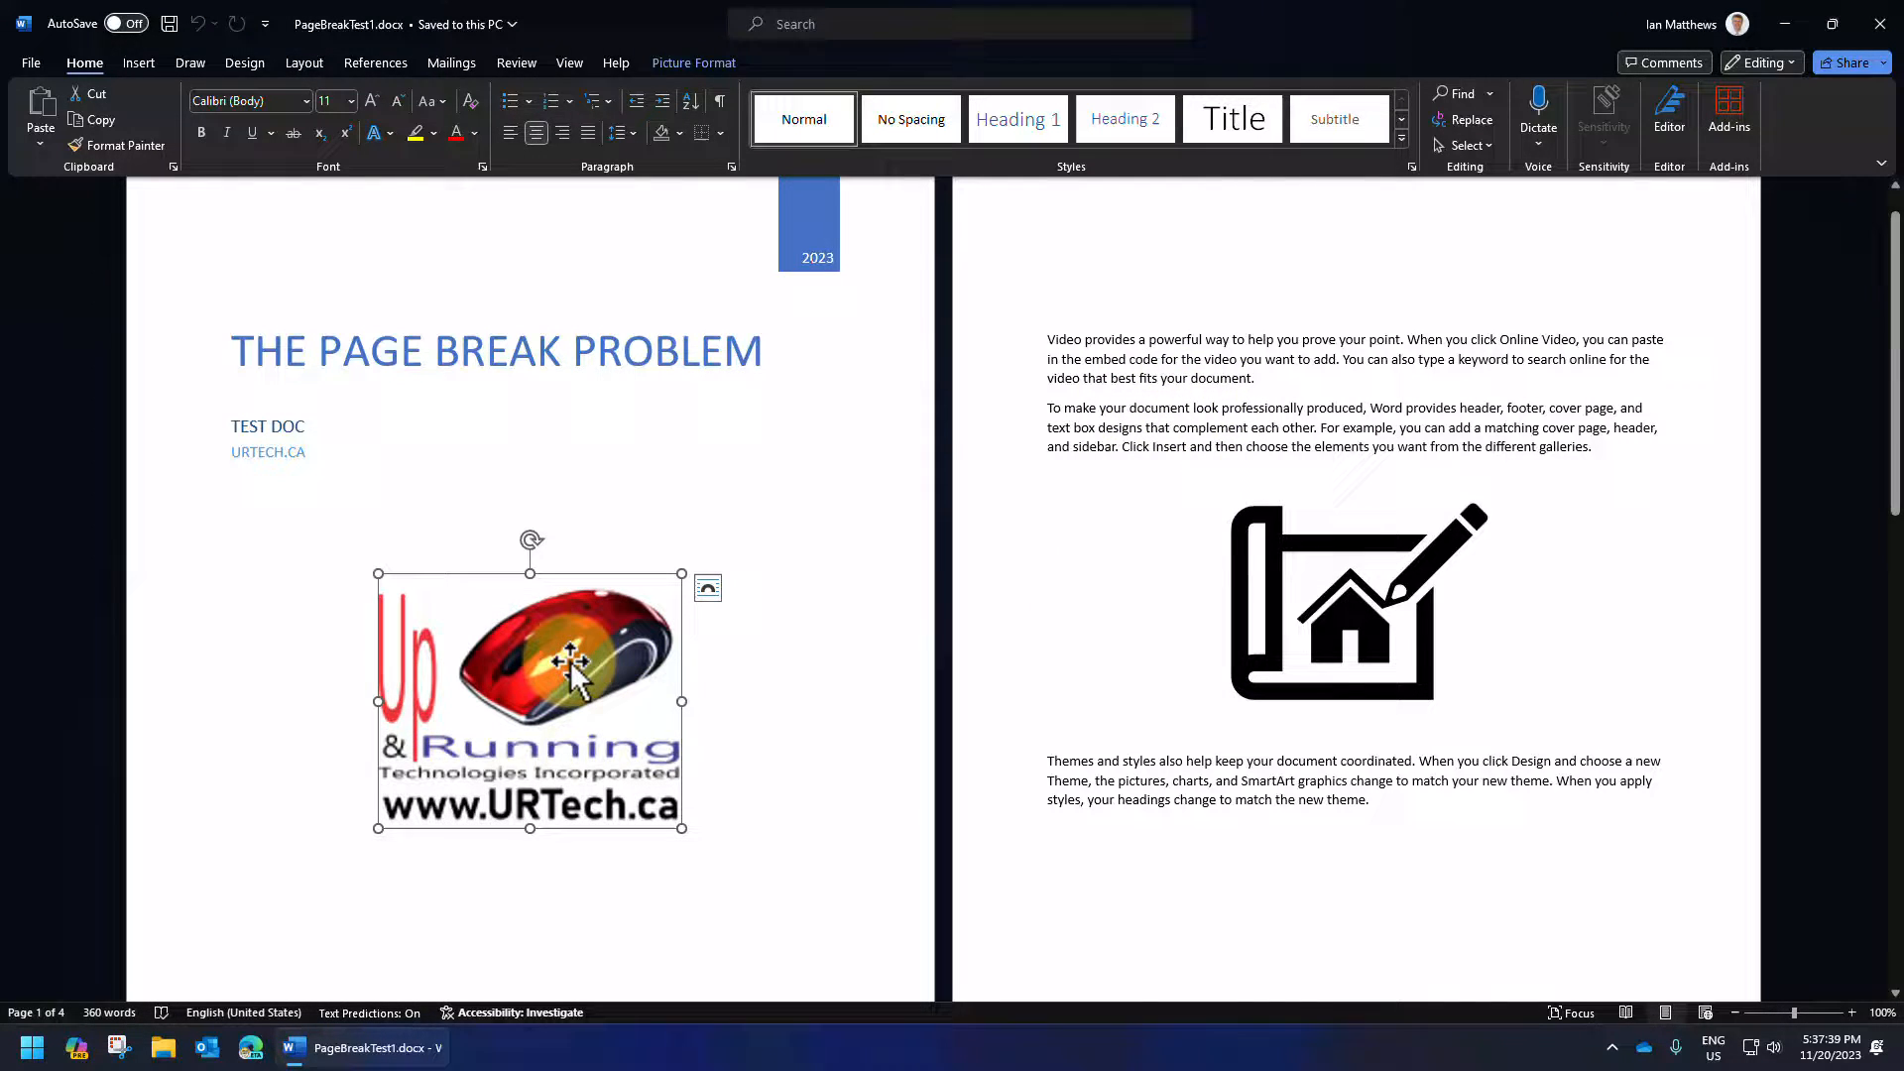
{"action": "key", "text": "Delete"}
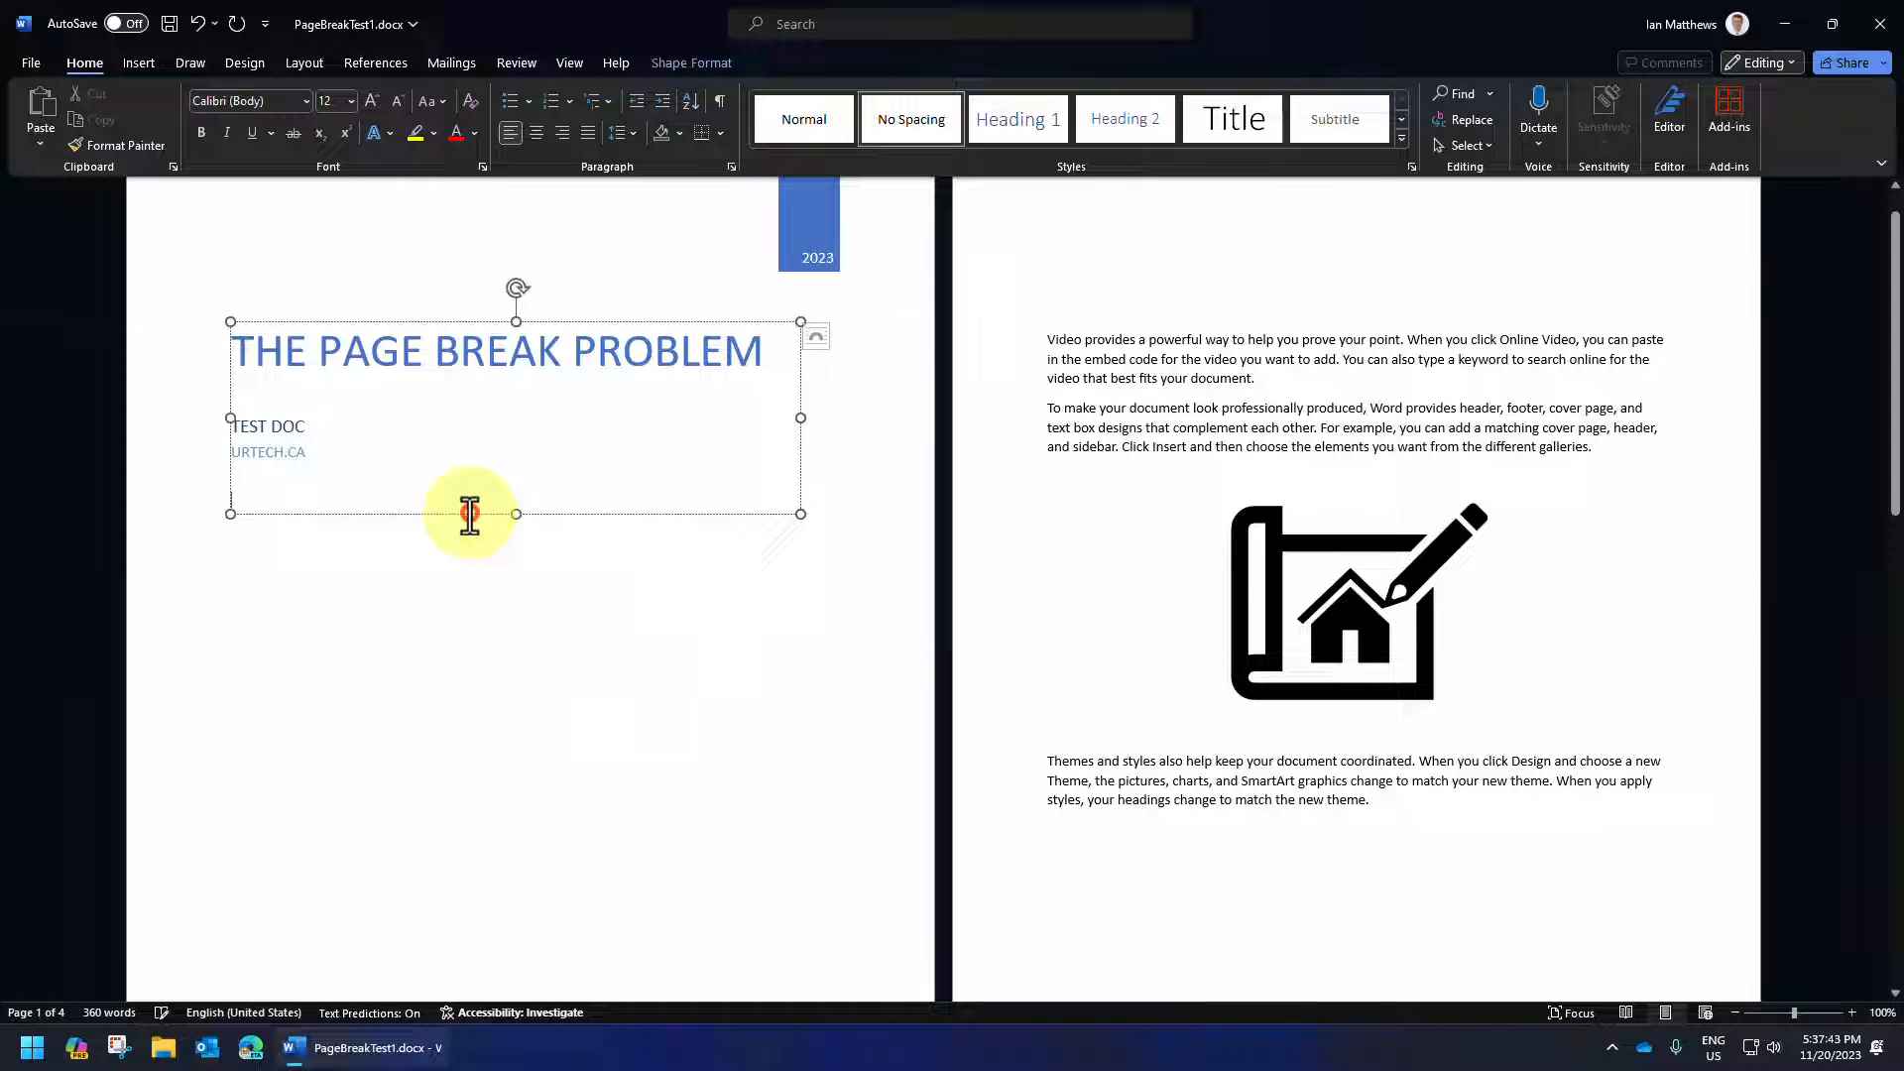
{"action": "left_click", "coordinate": [399, 575]}
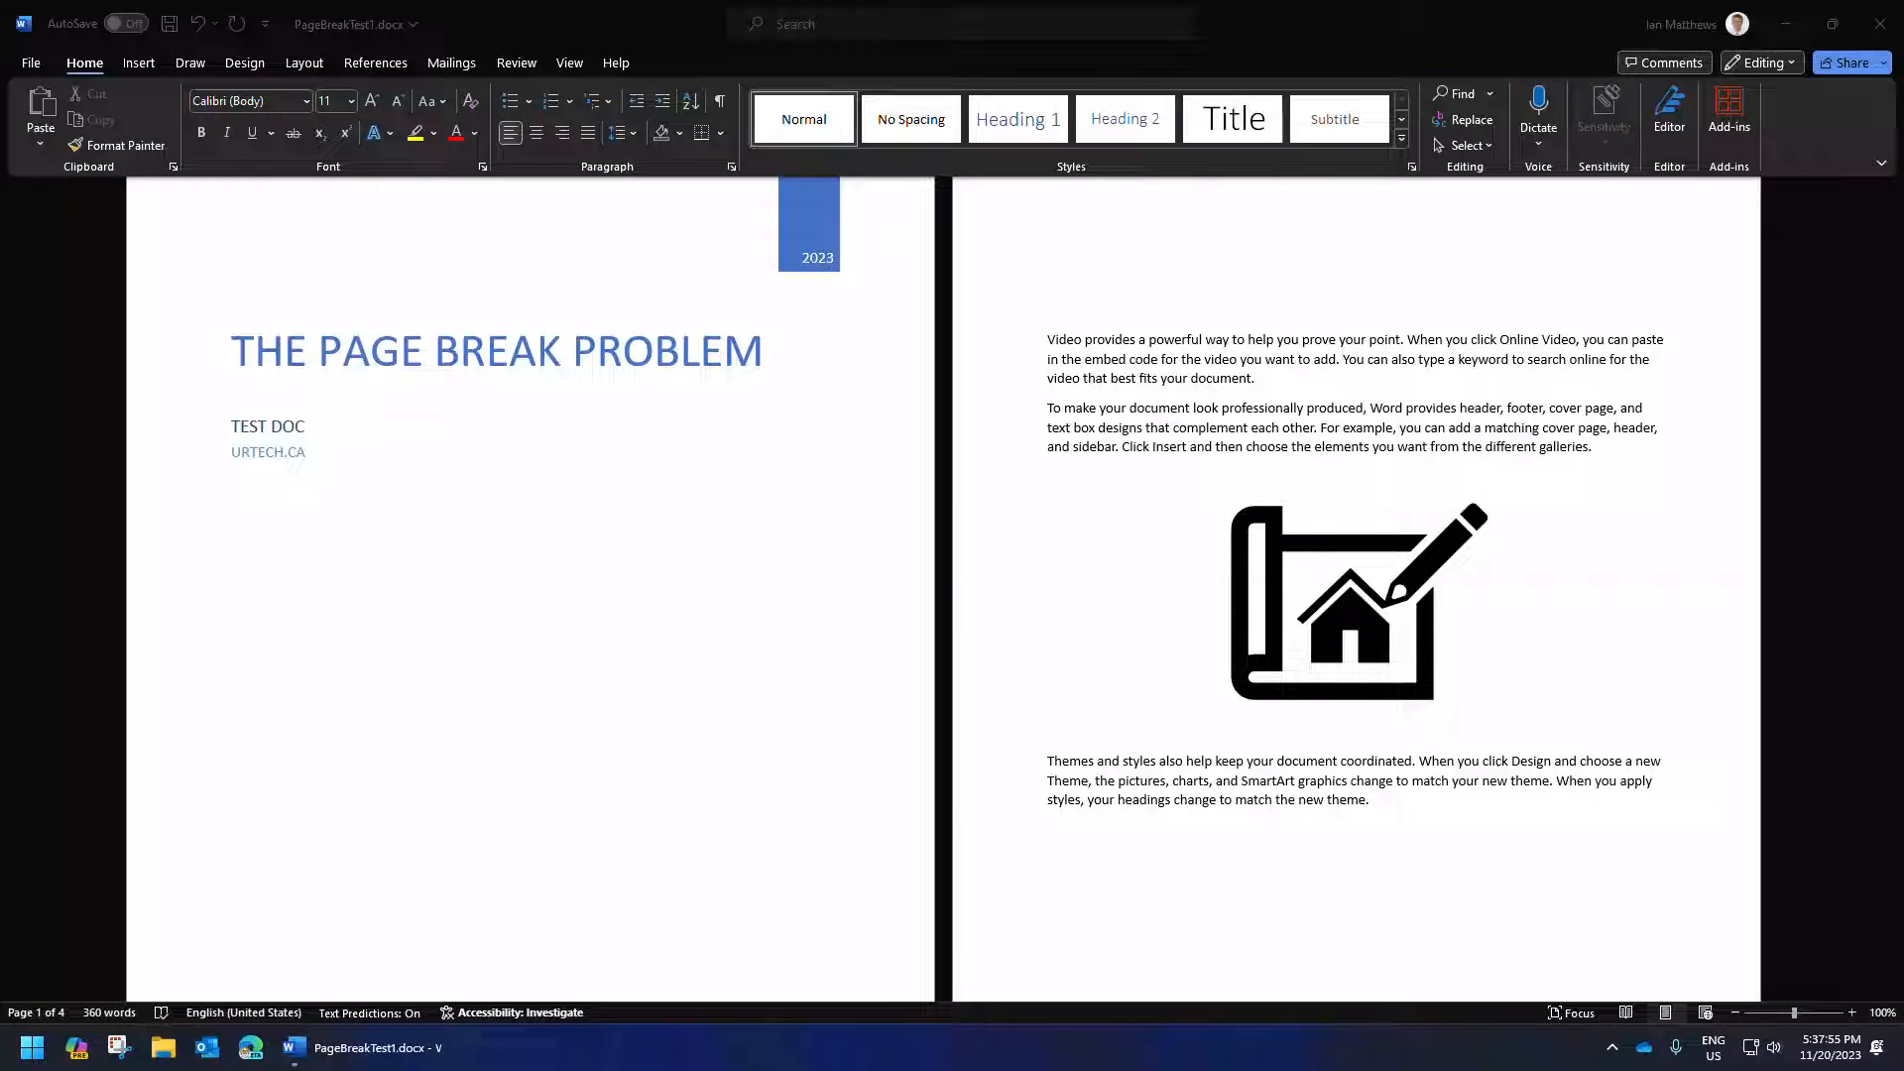
Bring up the 'Remove a page break' support article in Edge
{"action": "left_click", "coordinate": [250, 1047]}
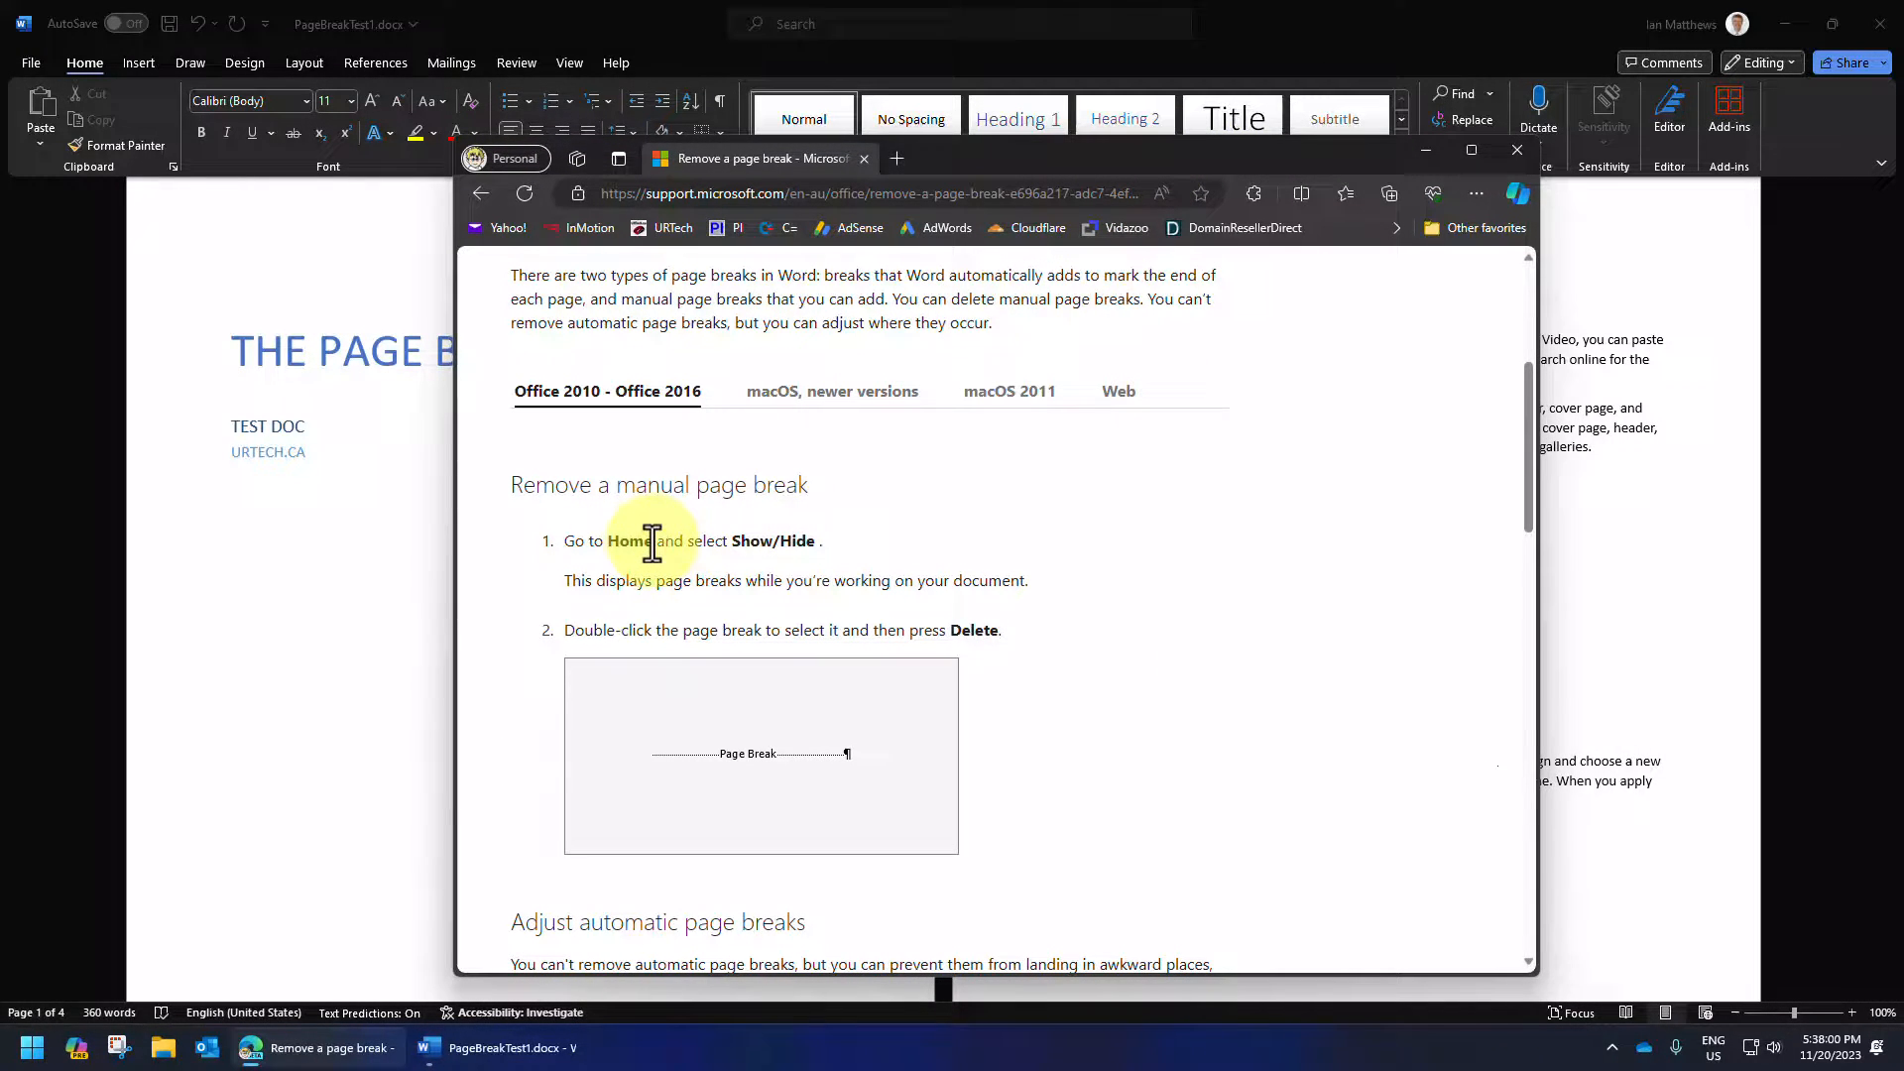
{"action": "mouse_move", "coordinate": [732, 540]}
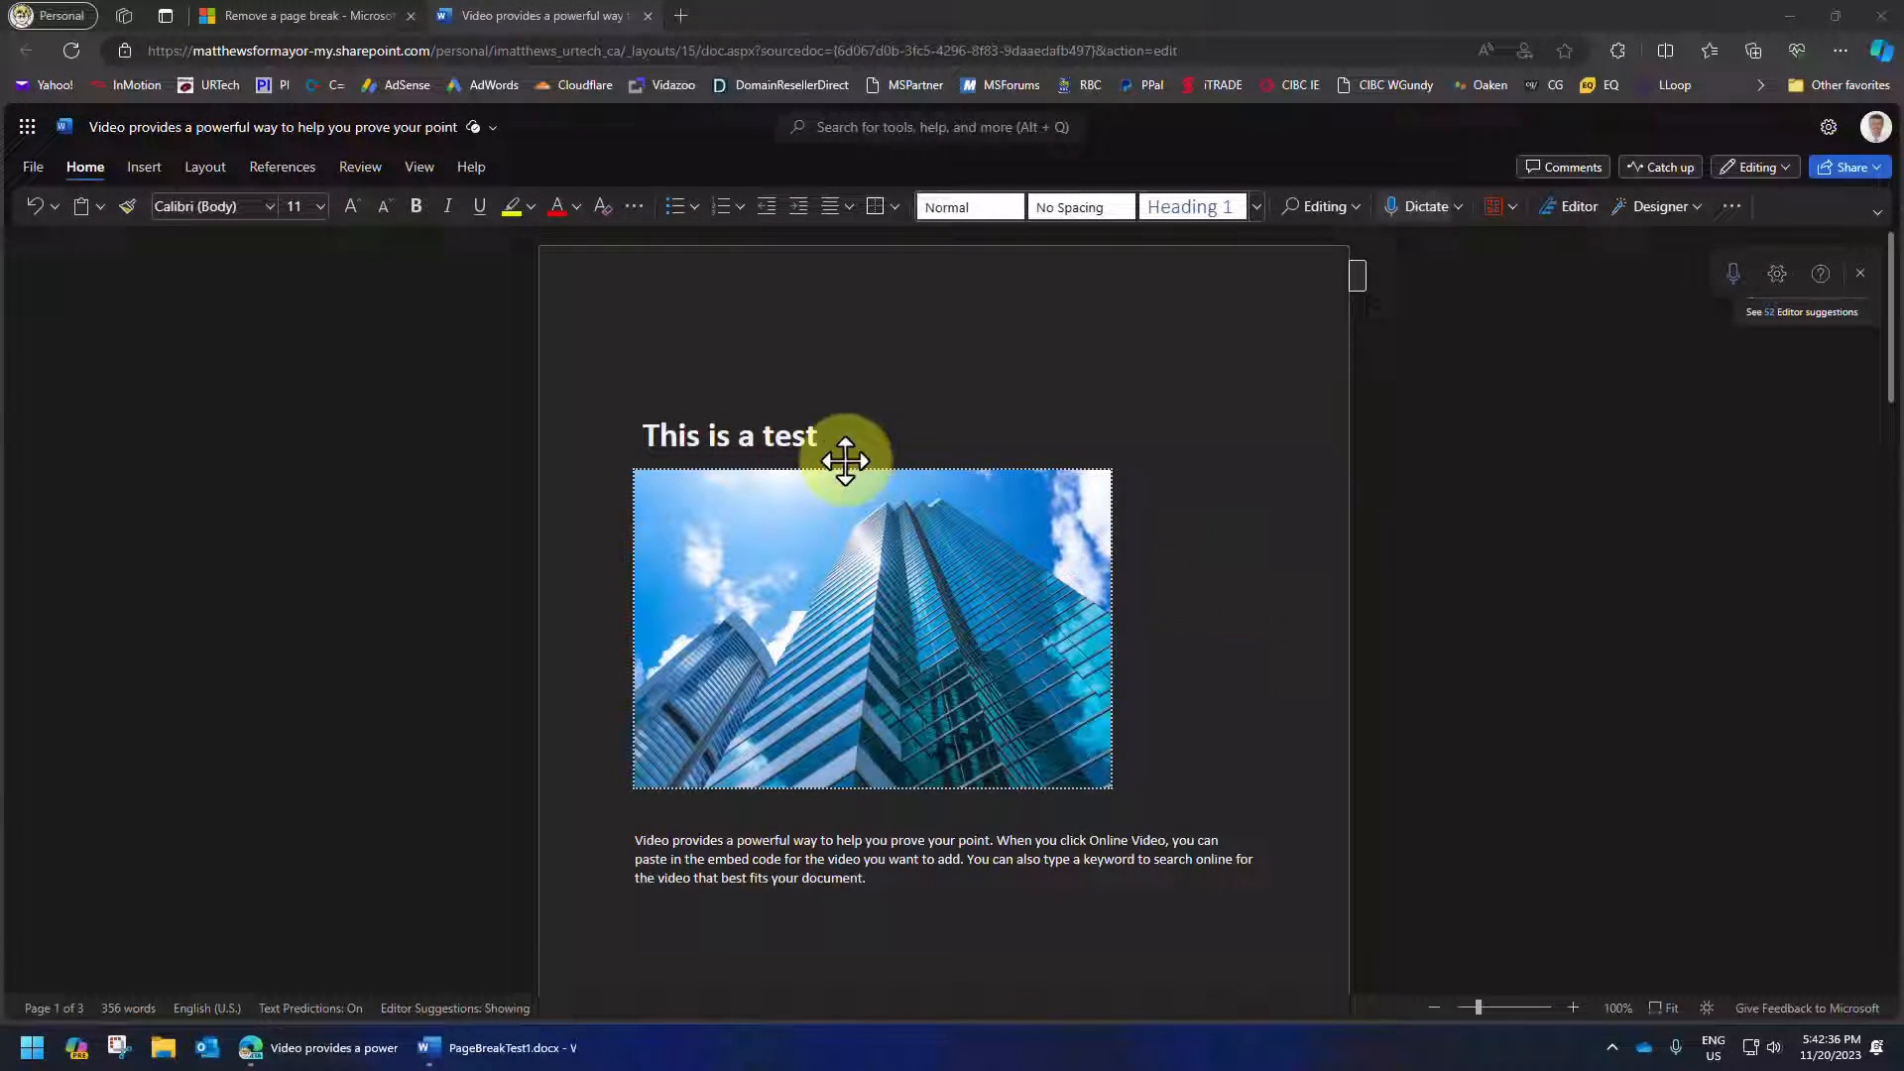
Scroll through the 'This is a test' document in Word for the web
{"action": "scroll", "scroll_direction": "down", "scroll_amount": 3}
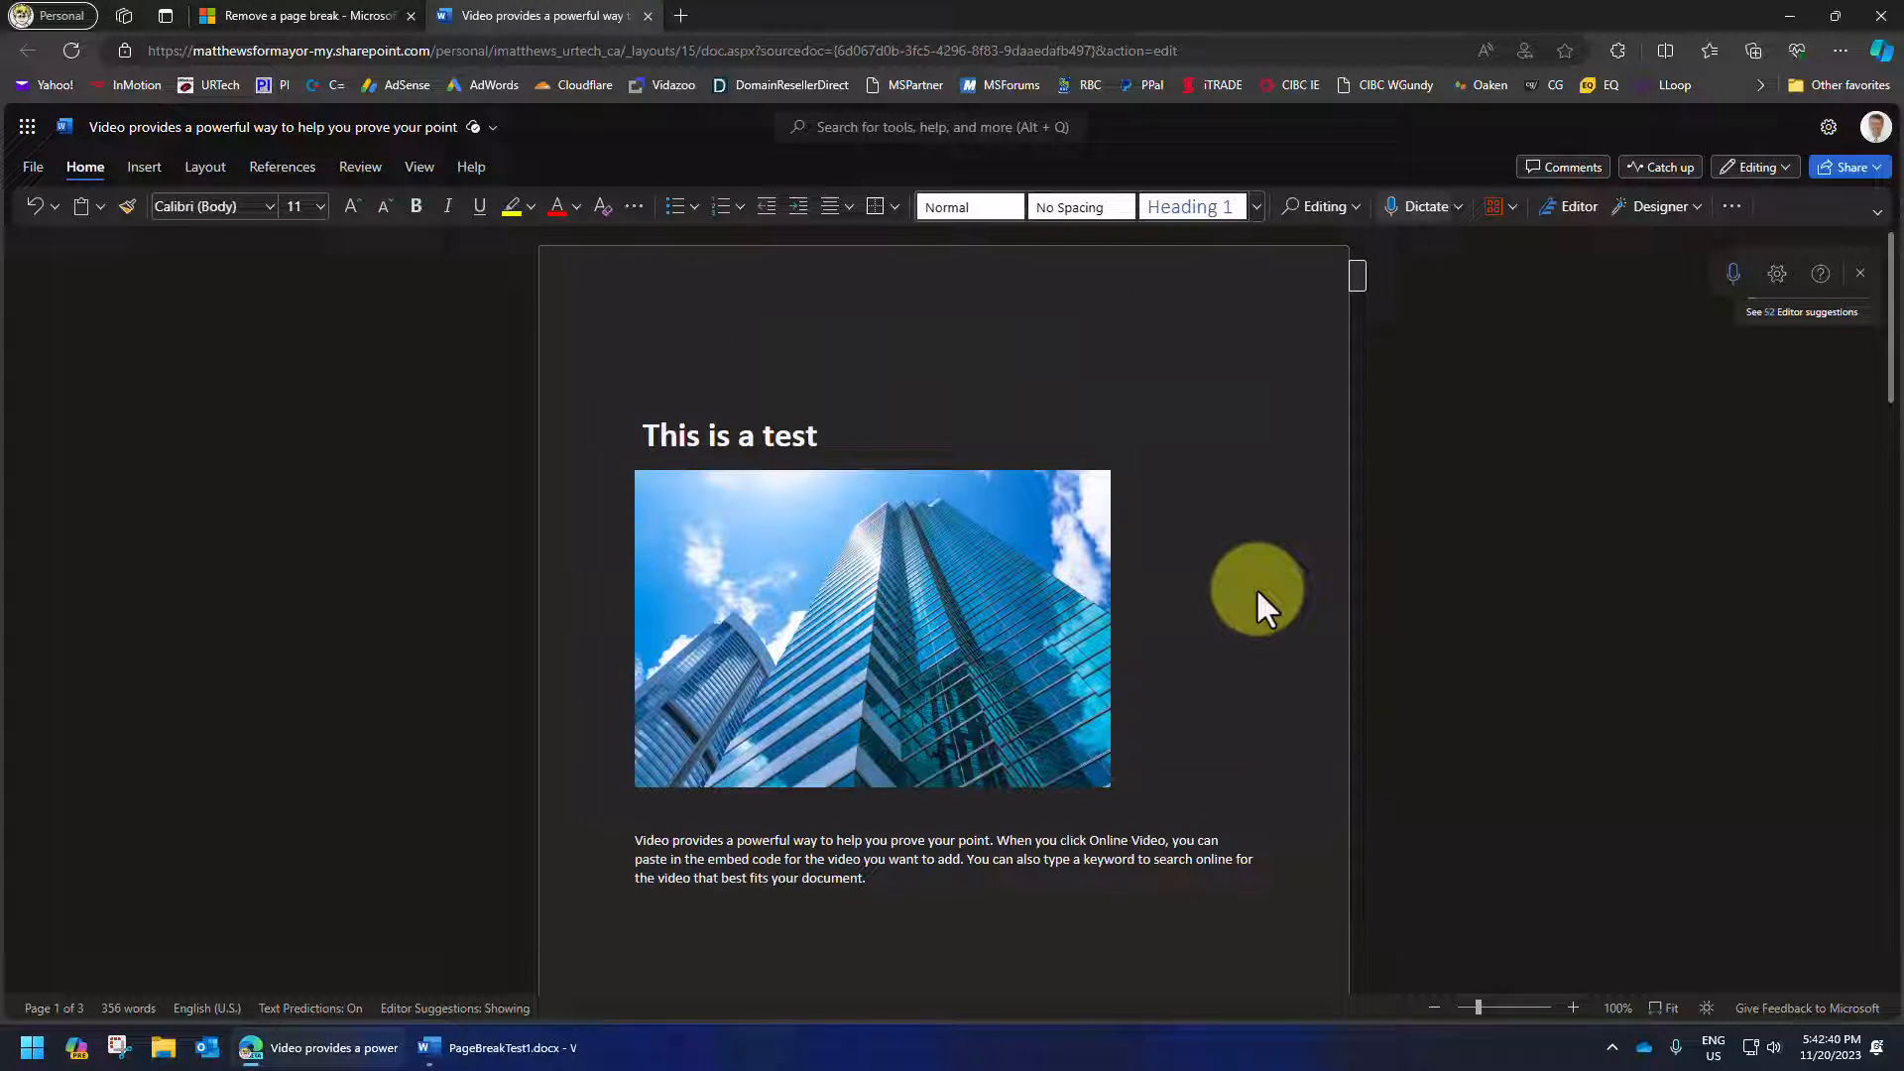
{"action": "mouse_move", "coordinate": [1230, 567]}
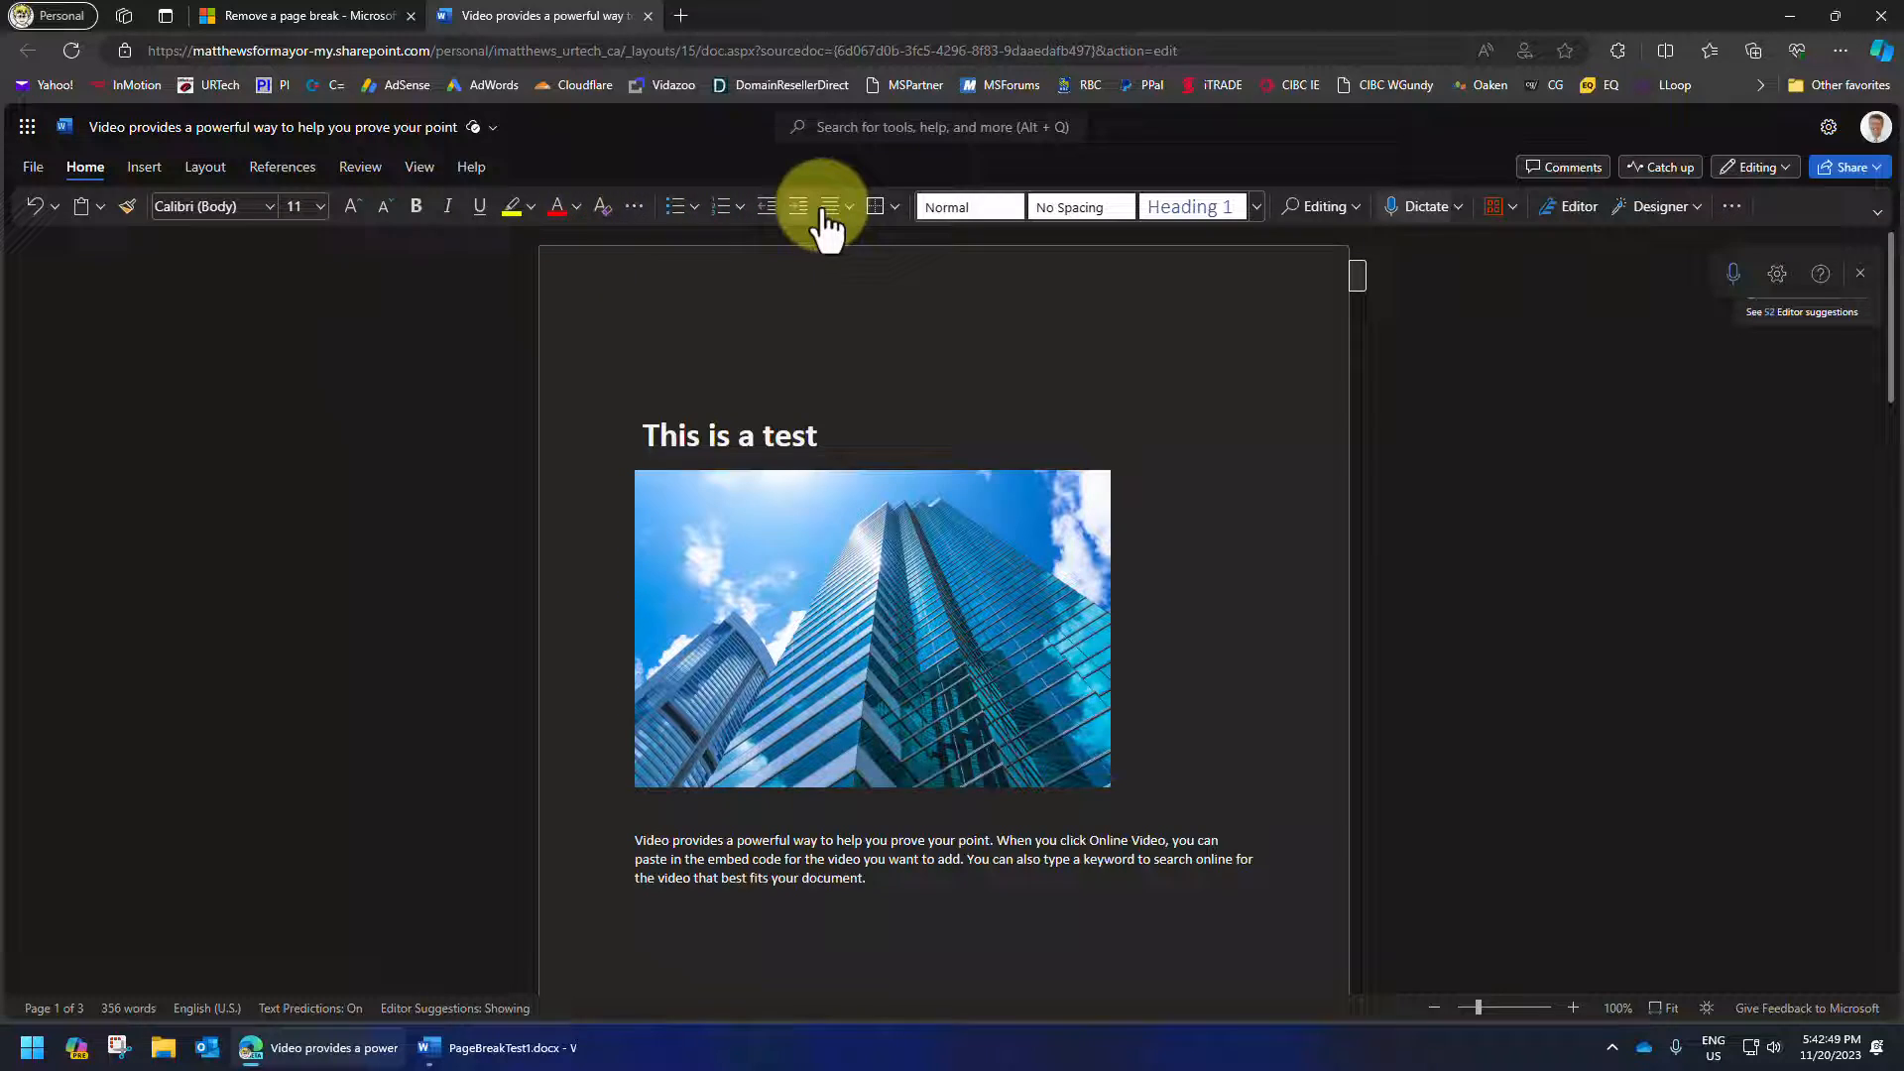
{"action": "mouse_move", "coordinate": [875, 206]}
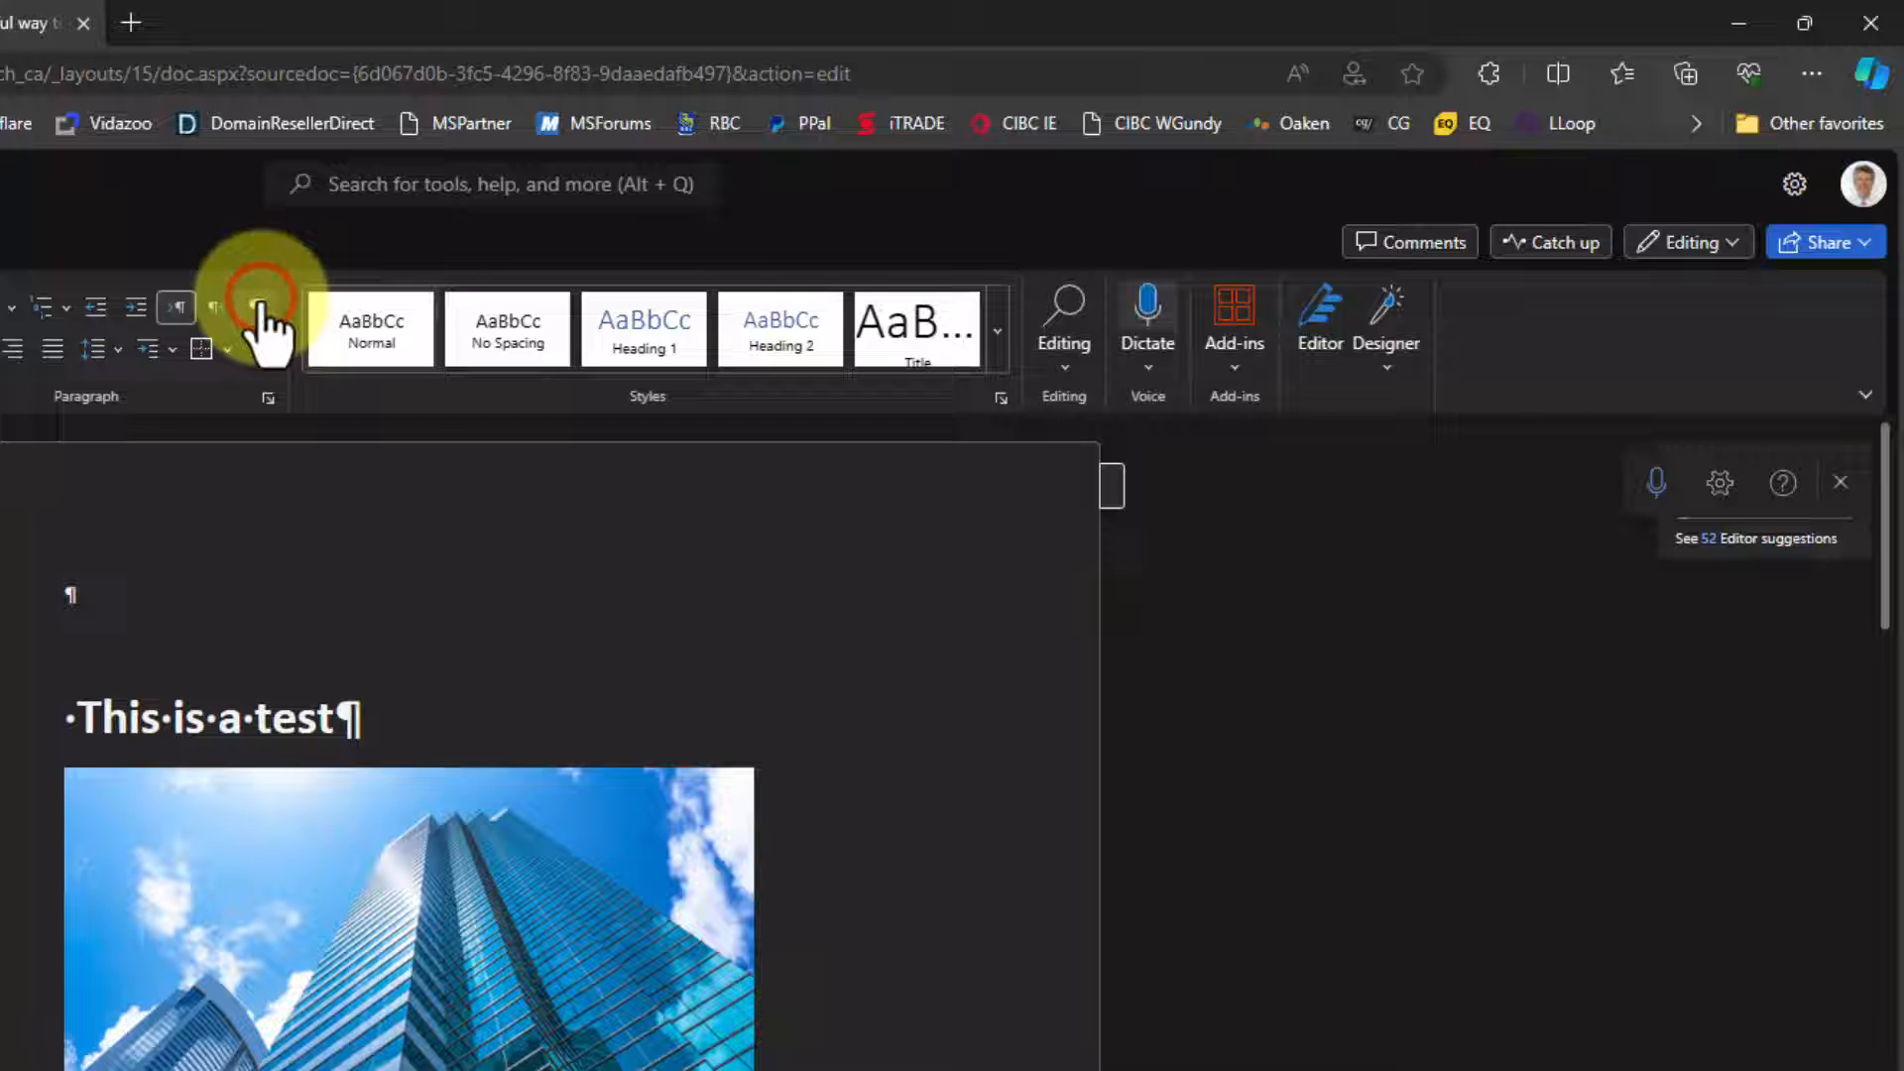
Switch to the Single Line Ribbon and find Show/Hide in the overflow paragraph options
{"action": "left_click", "coordinate": [1865, 394]}
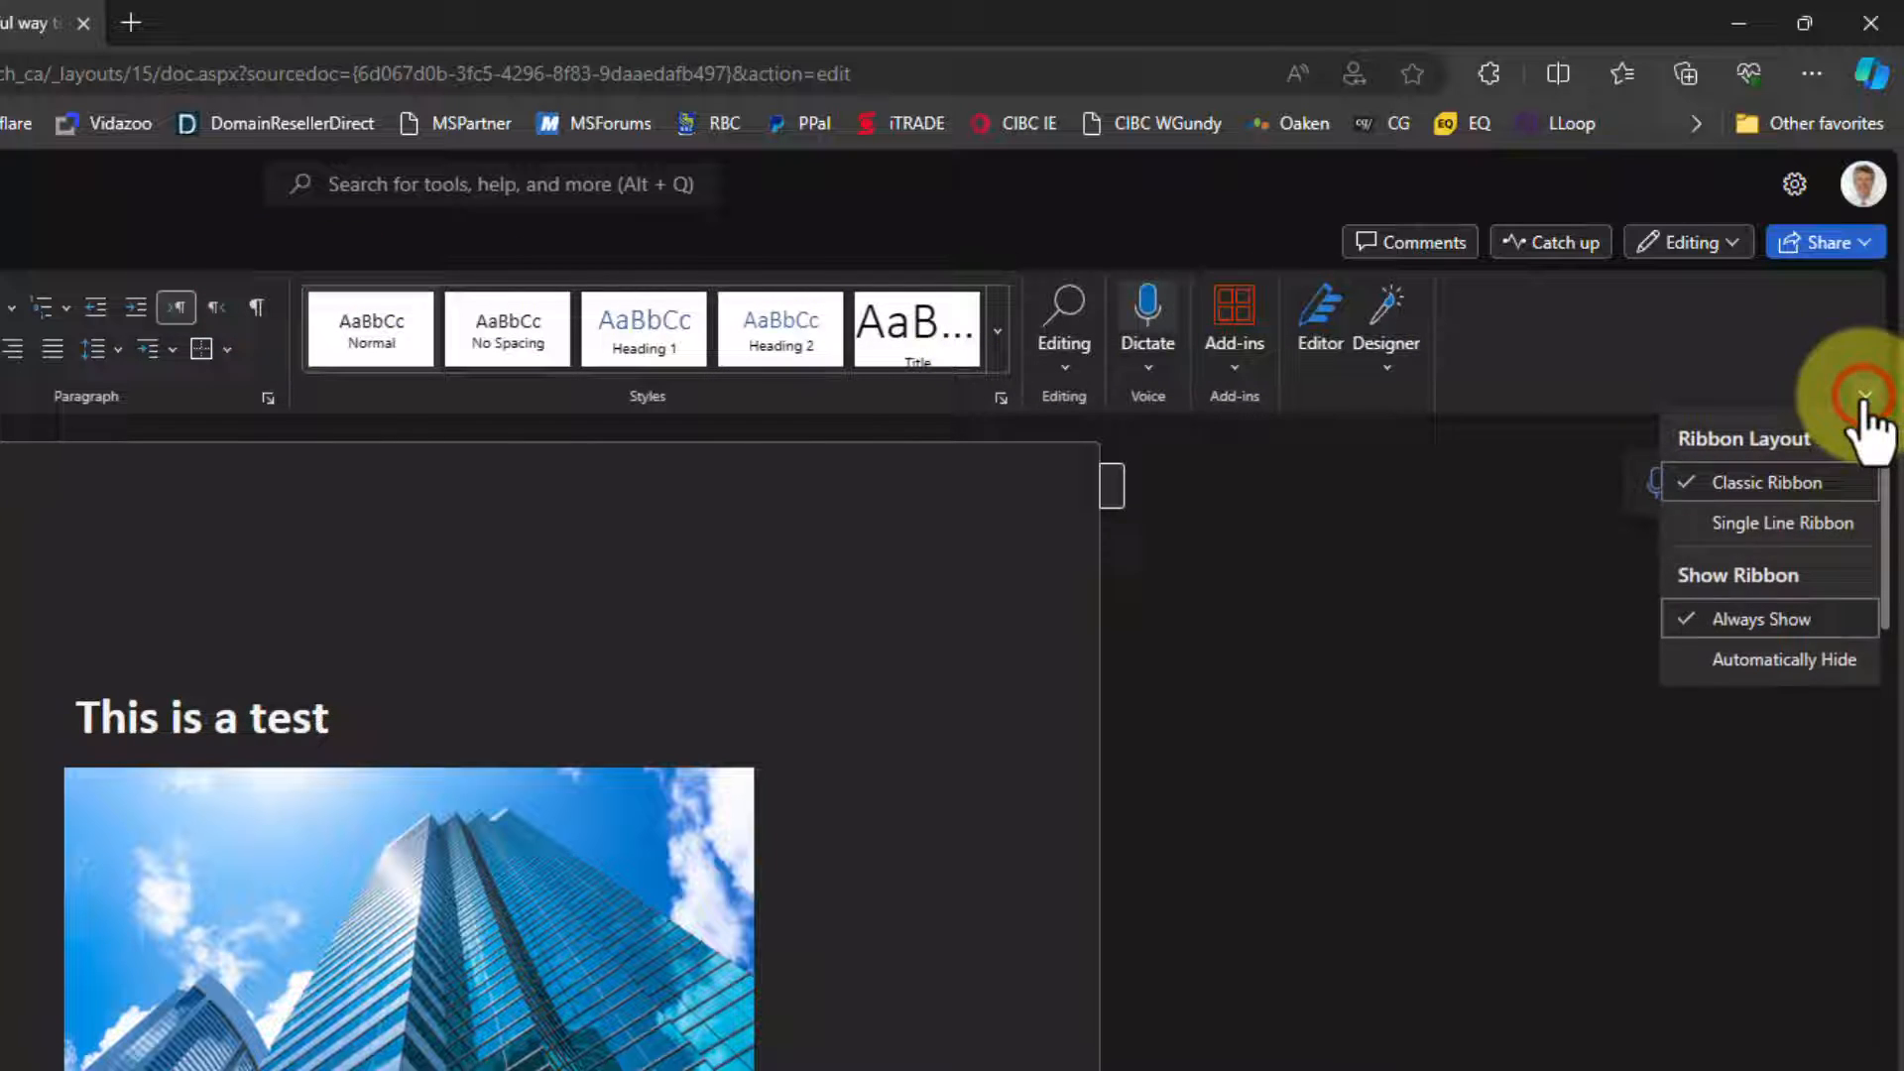
{"action": "left_click", "coordinate": [1785, 522]}
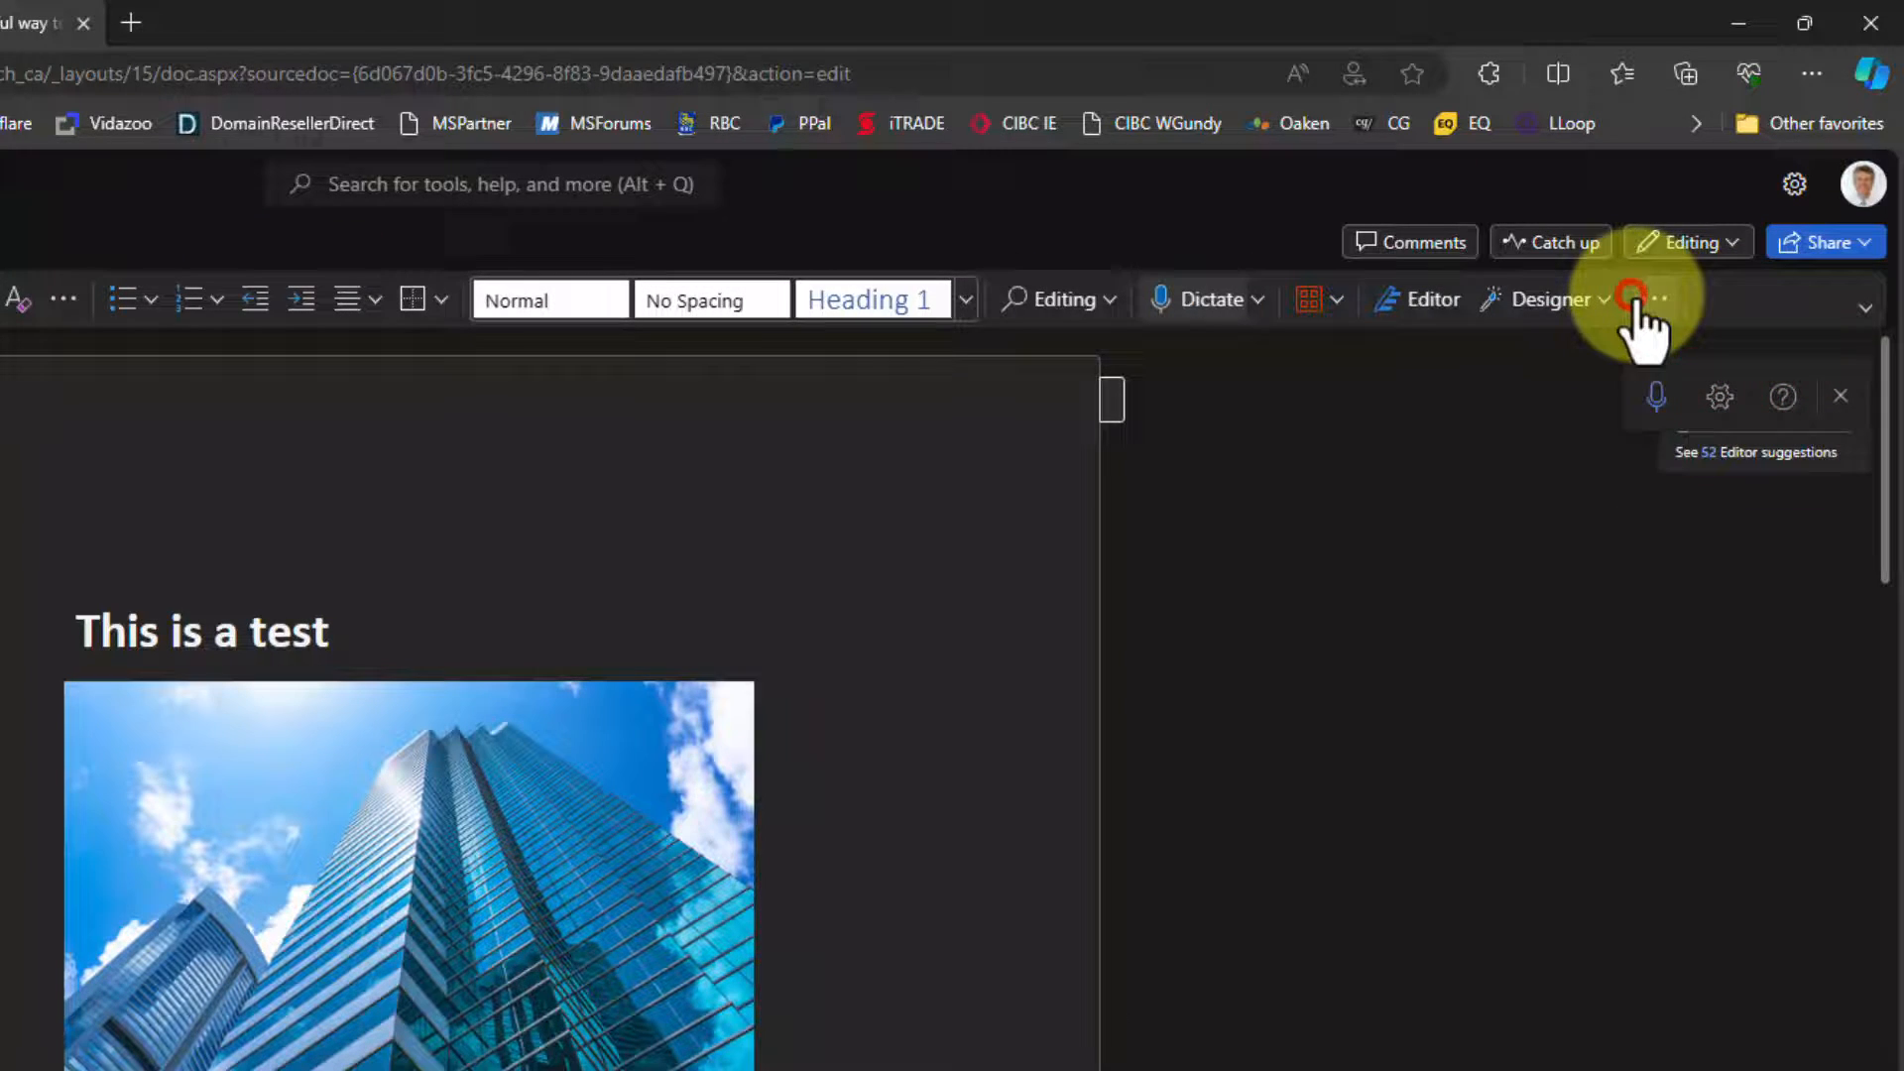
{"action": "left_click", "coordinate": [1655, 298]}
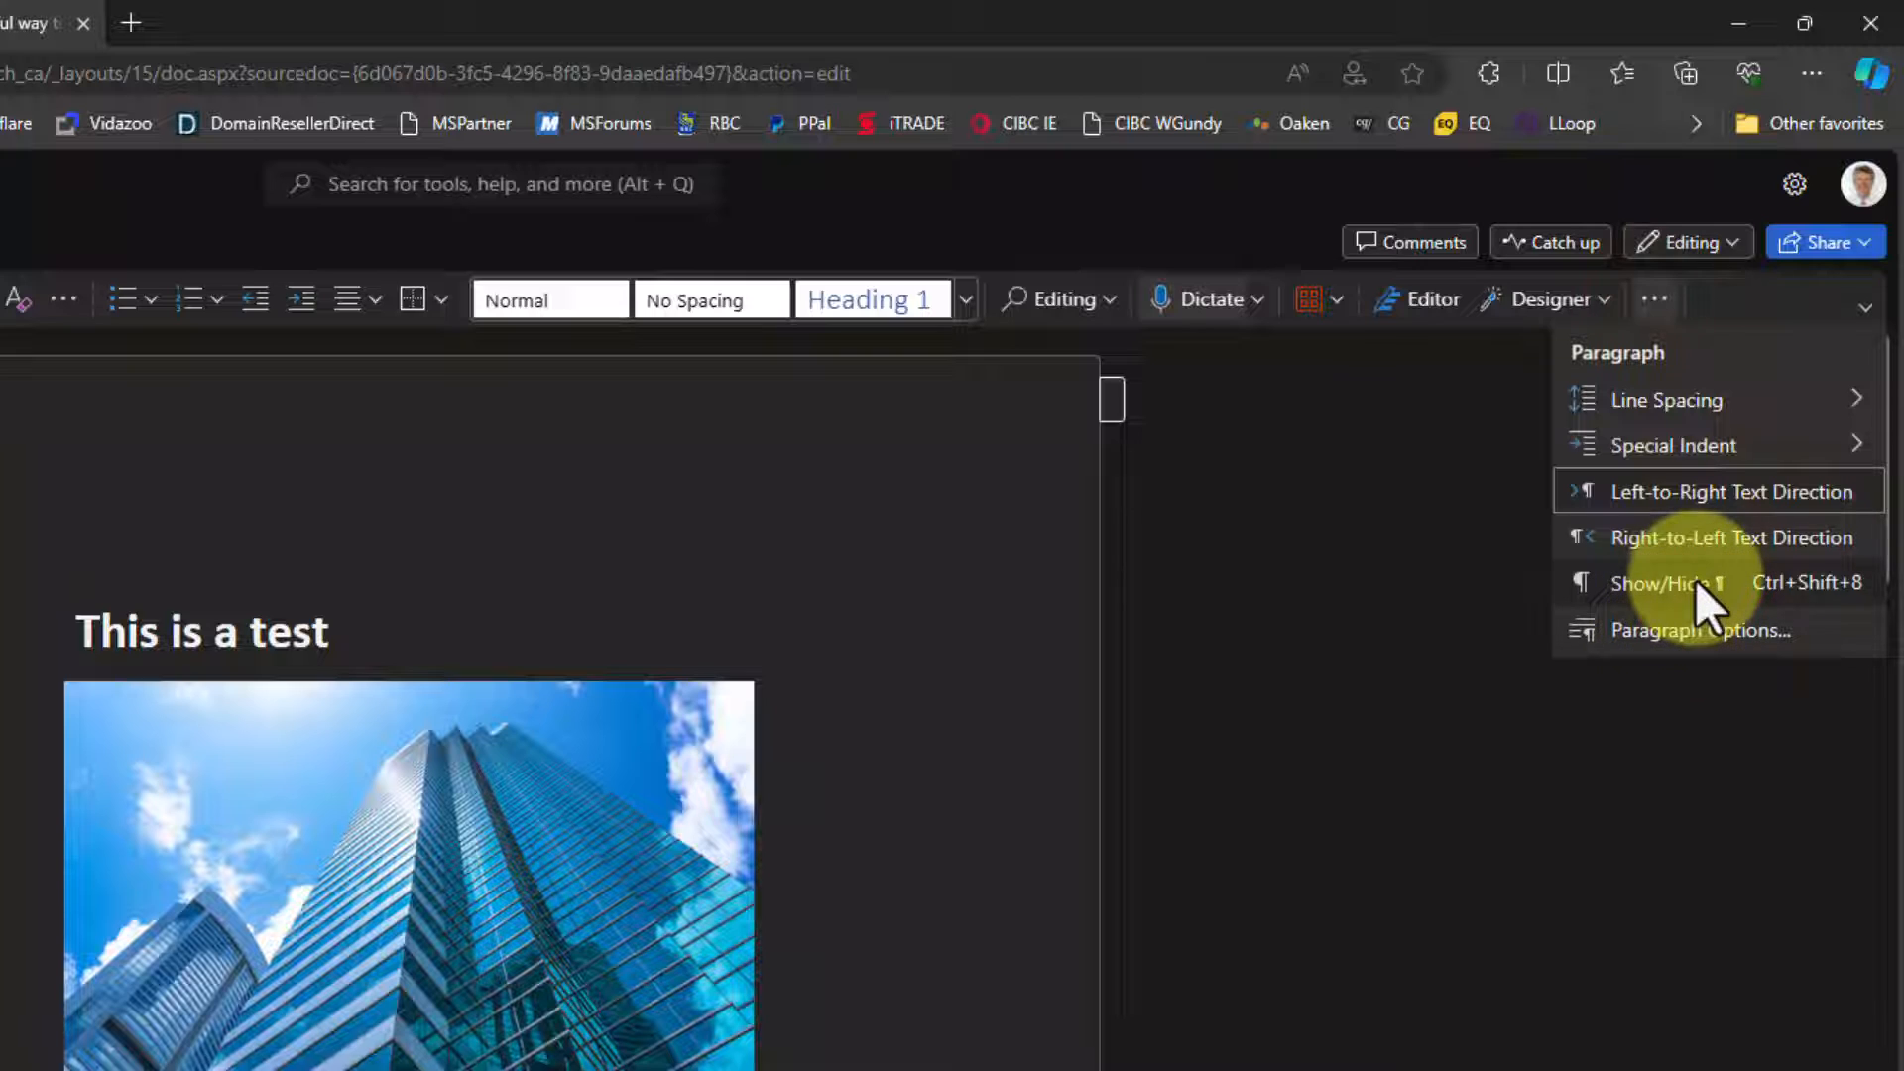
{"action": "mouse_move", "coordinate": [1699, 583]}
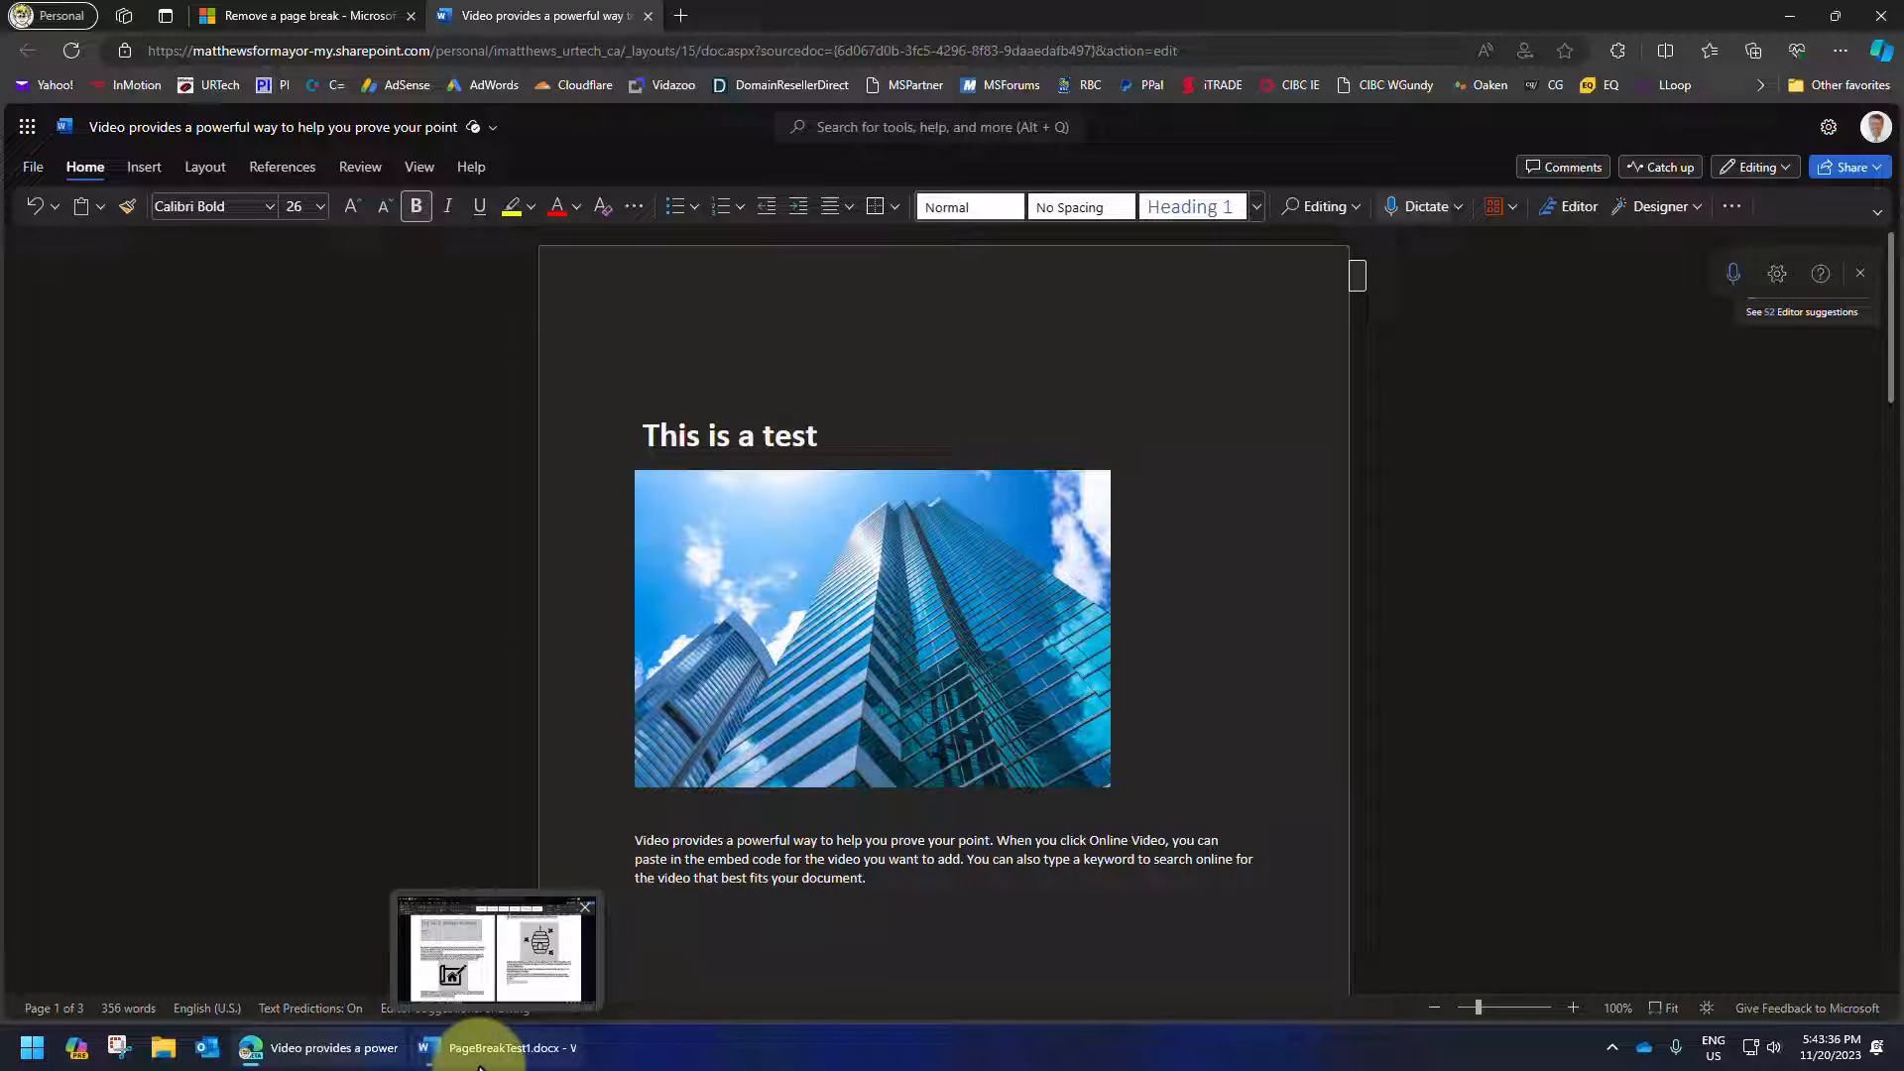
Turn on Show/Hide ¶ in desktop Word's PageBreakTest1 to reveal the page break
{"action": "left_click", "coordinate": [475, 1047]}
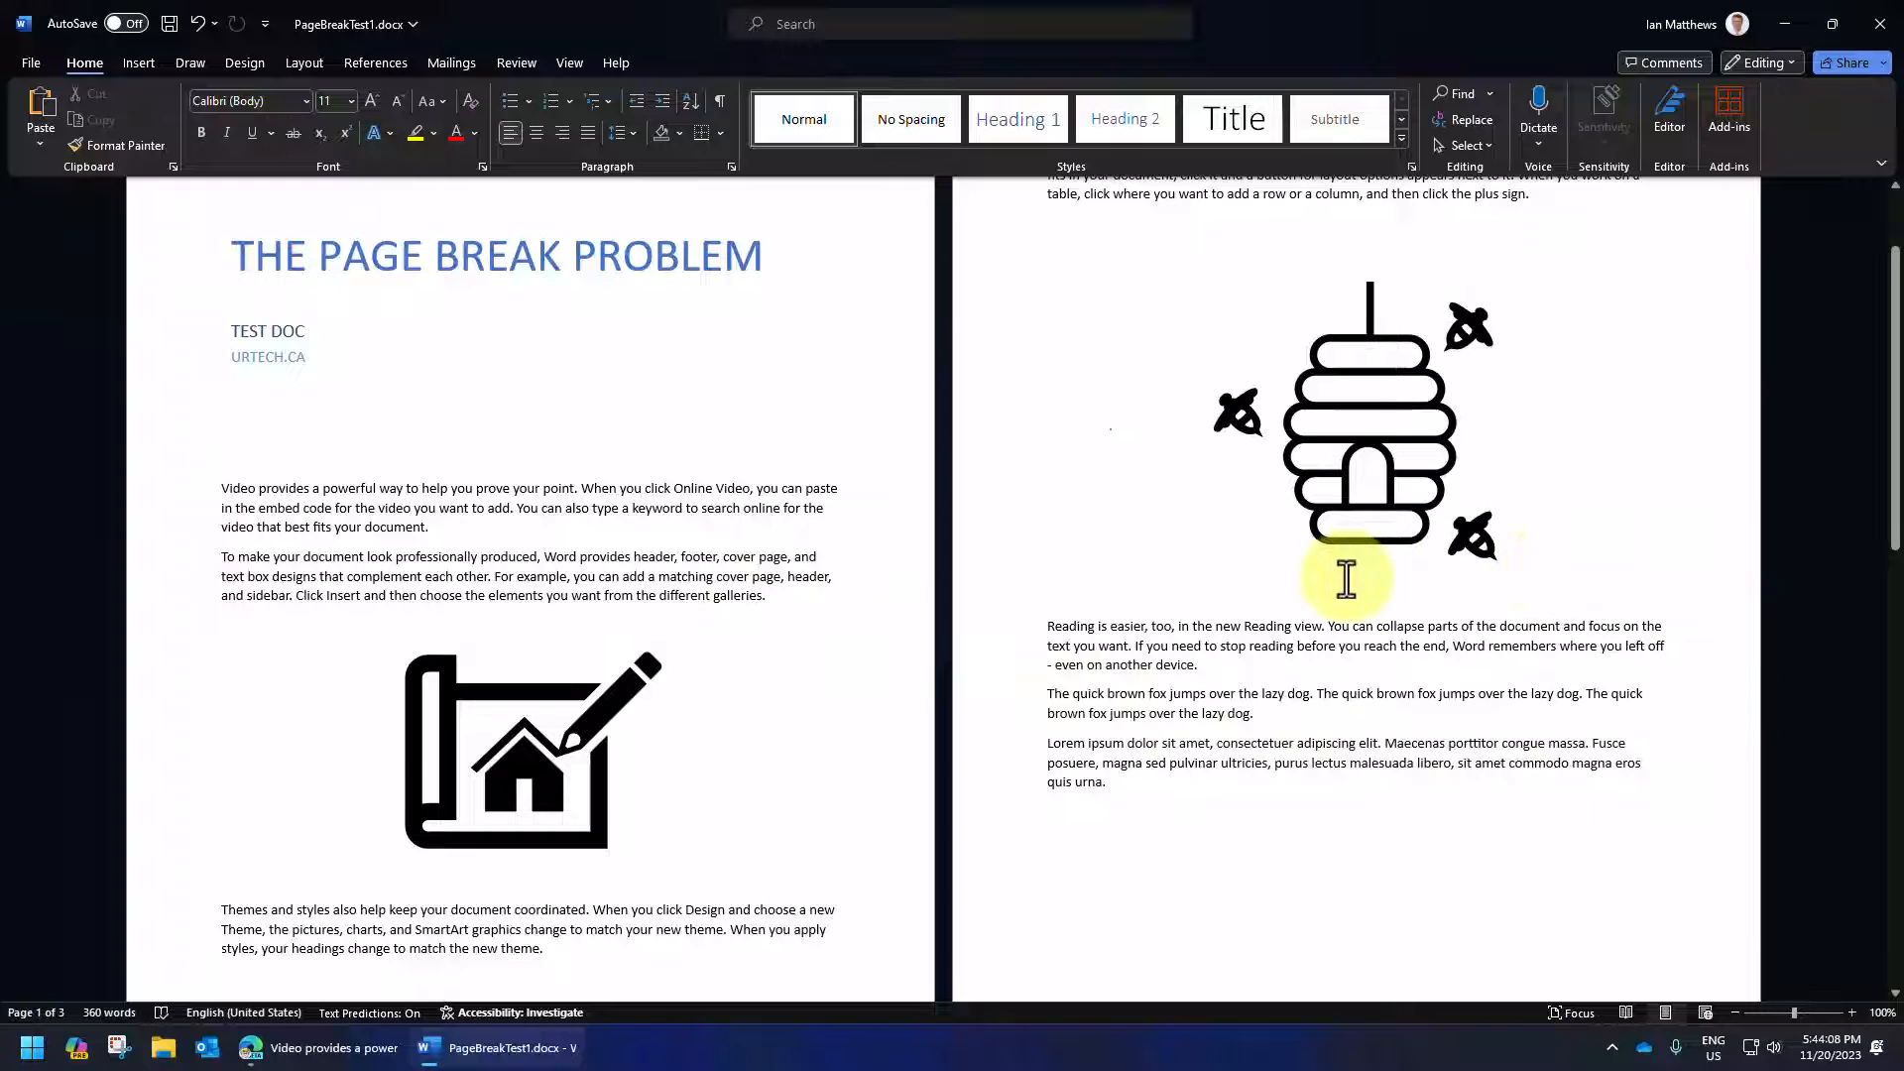
{"action": "left_click", "coordinate": [719, 99]}
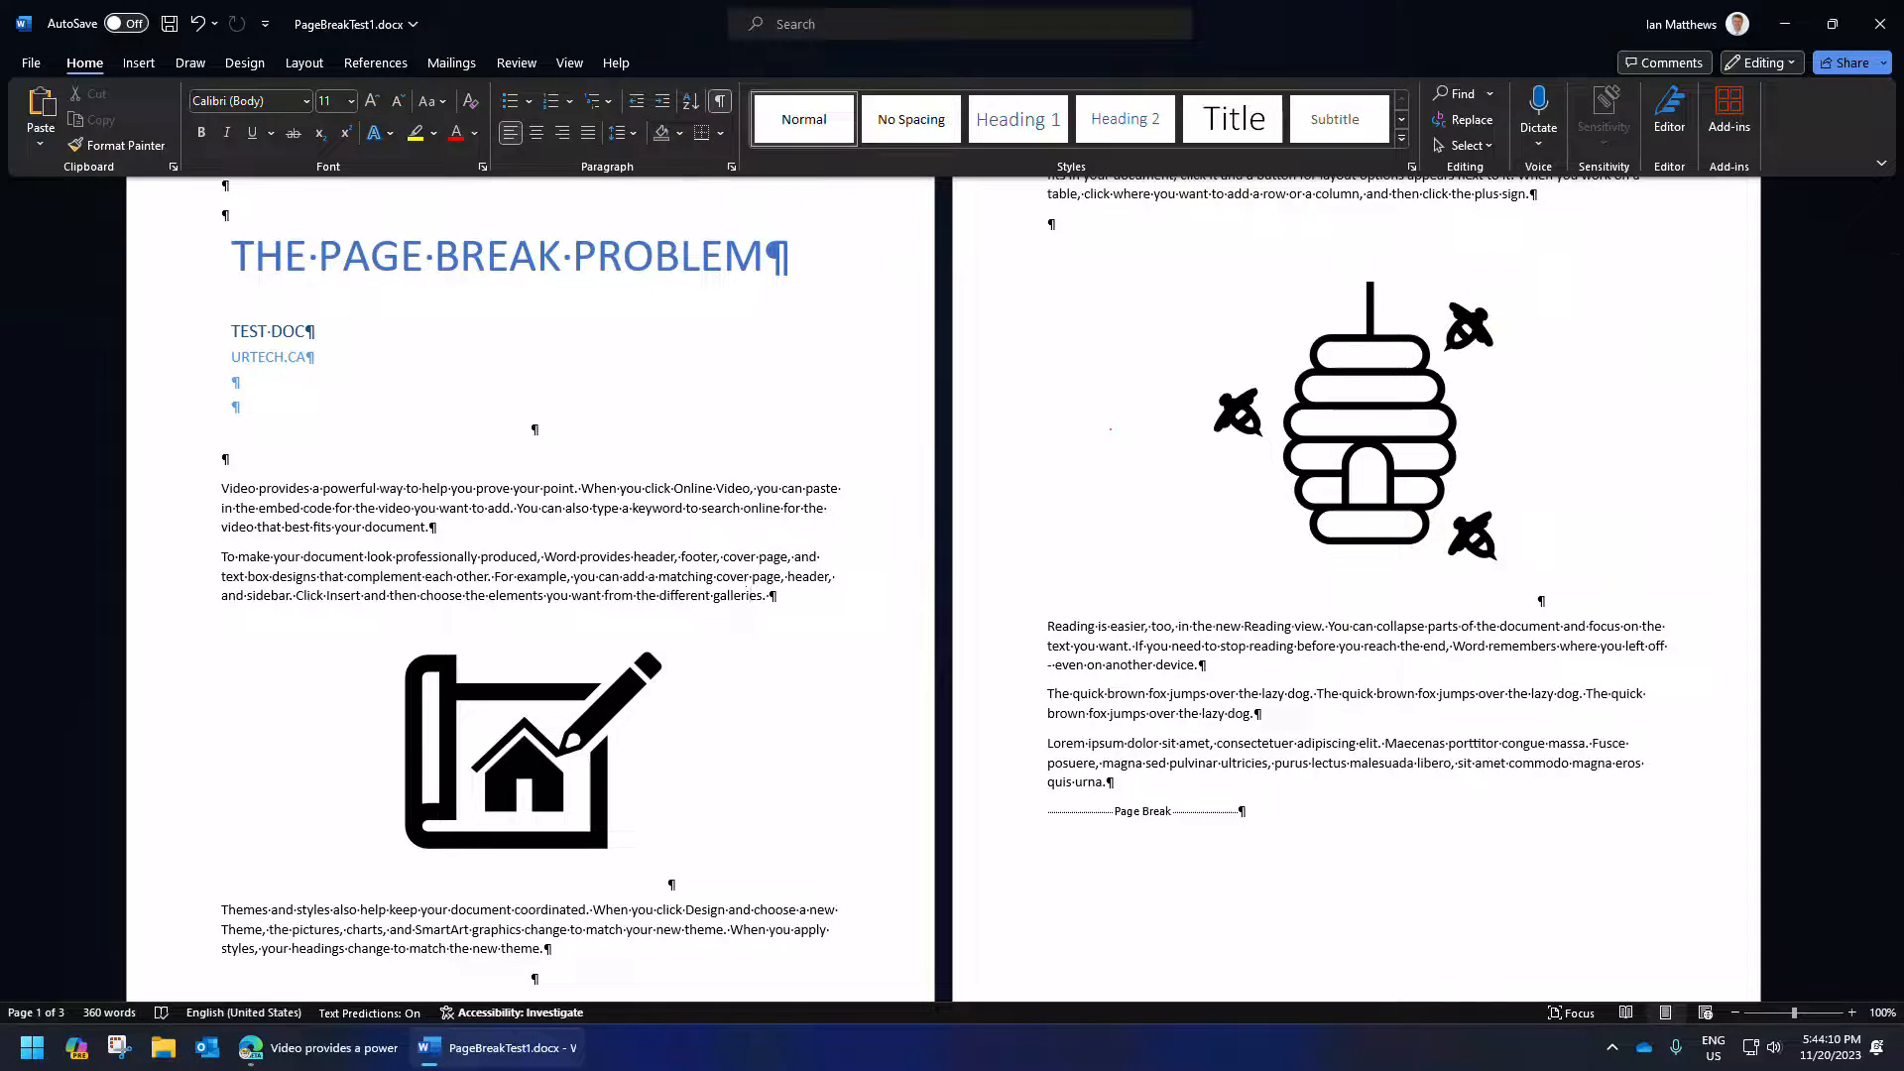